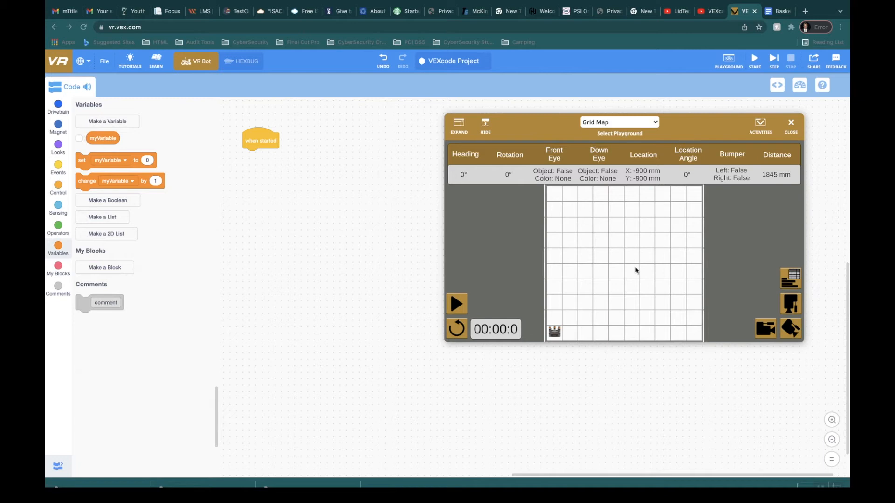
{"action": "mouse_move", "coordinate": [716, 24]}
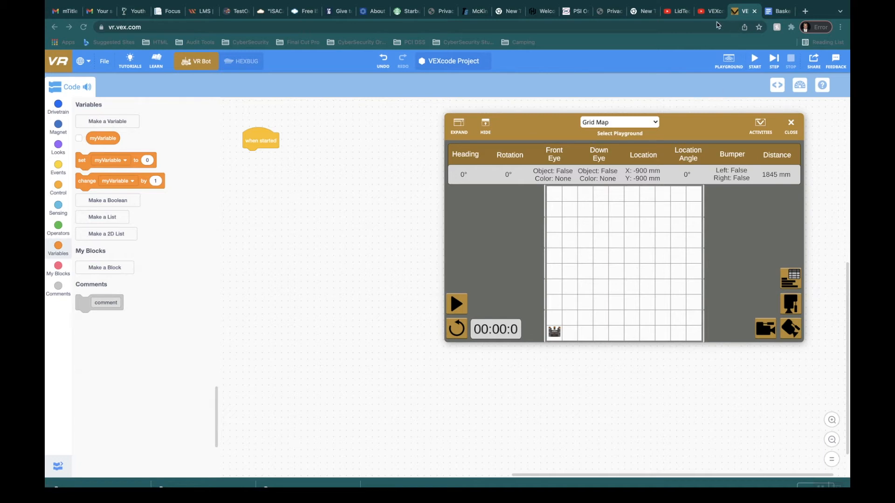
Show the paused Basketball Drills Level 3 tutorial video on YouTube
{"action": "left_click", "coordinate": [709, 11]}
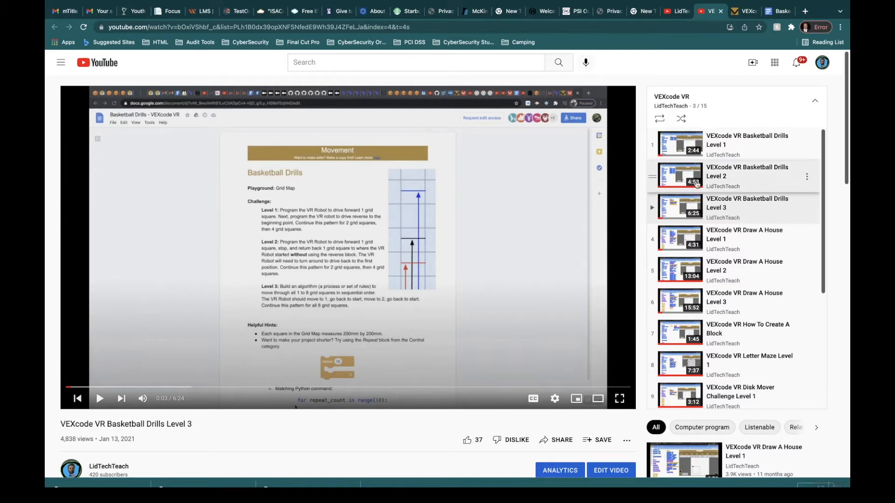
View the Basketball Drills – VEXcode VR activity document with the Level 1–3 challenges
{"action": "left_click", "coordinate": [774, 11]}
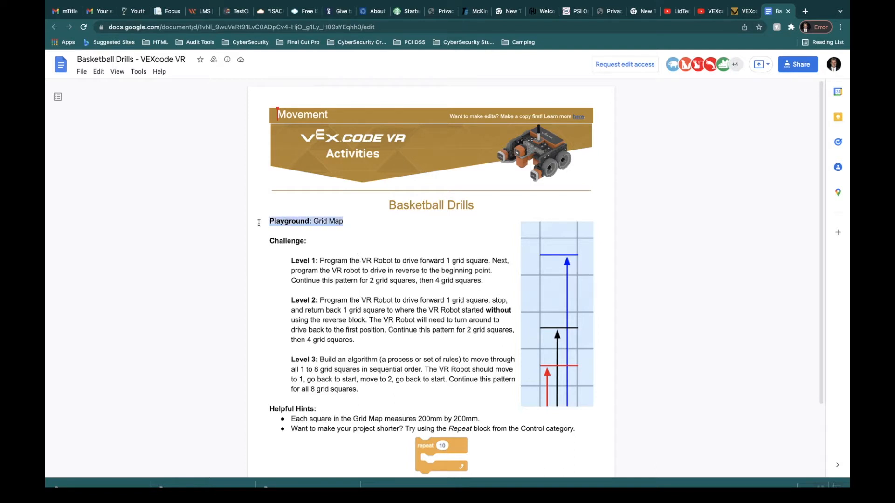
Open the VEXcode playground and keep Grid Map as the selected playground
{"action": "left_click", "coordinate": [743, 10]}
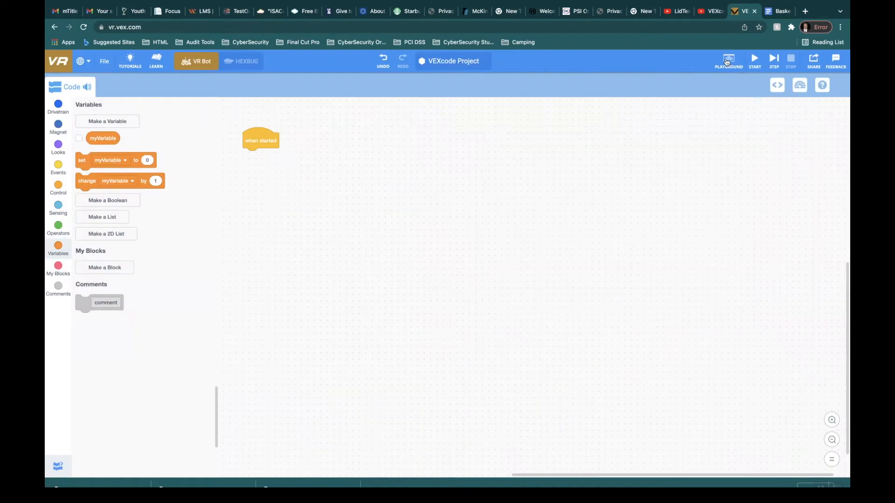
{"action": "left_click", "coordinate": [729, 61]}
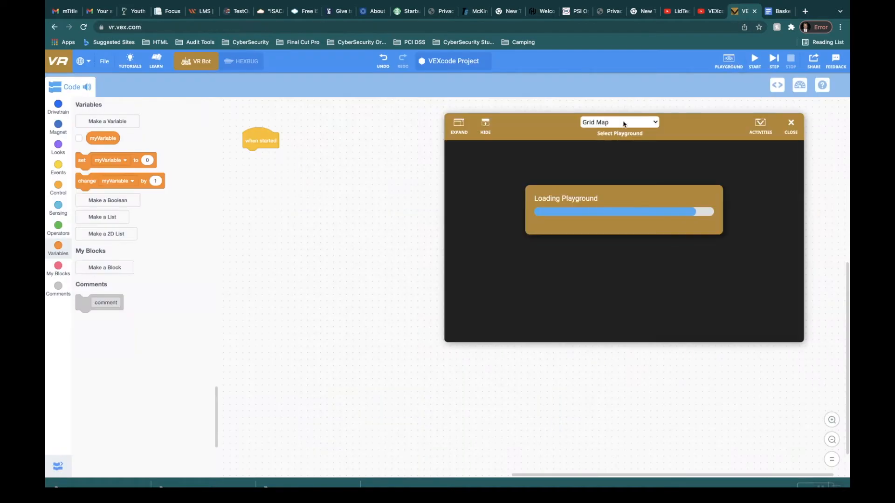
{"action": "left_click", "coordinate": [618, 122]}
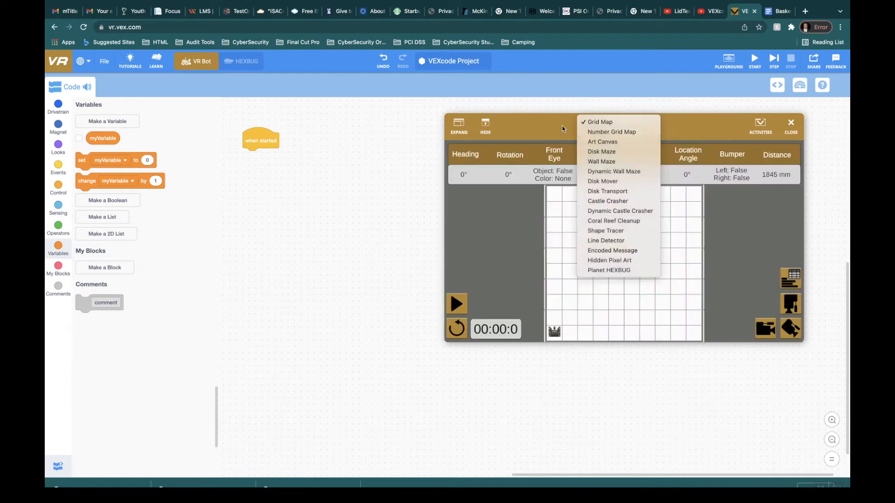
{"action": "left_click", "coordinate": [599, 121]}
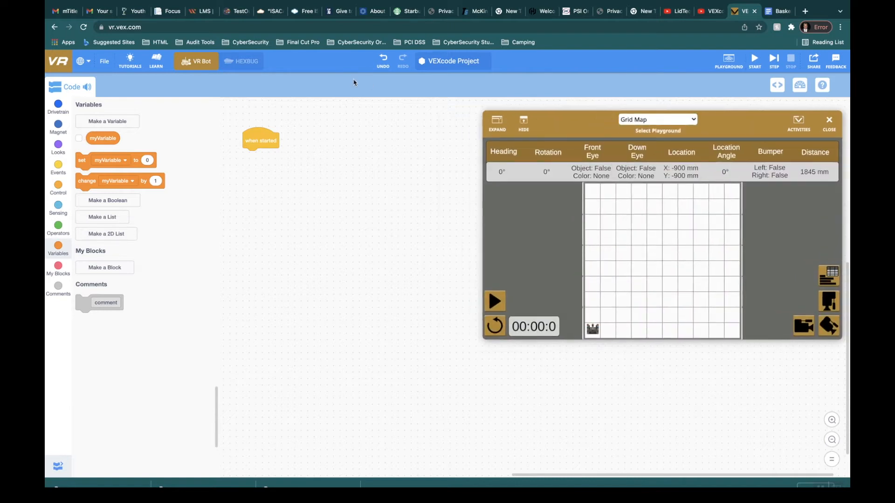
{"action": "mouse_move", "coordinate": [200, 68]}
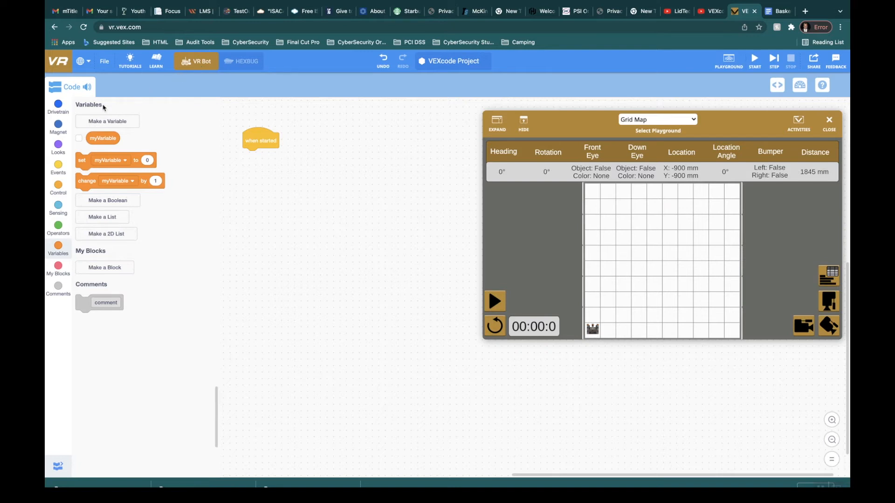
Set drive velocity to 100%, then add a repeat-8 loop driving forward and reverse 200 mm
{"action": "left_click", "coordinate": [58, 106]}
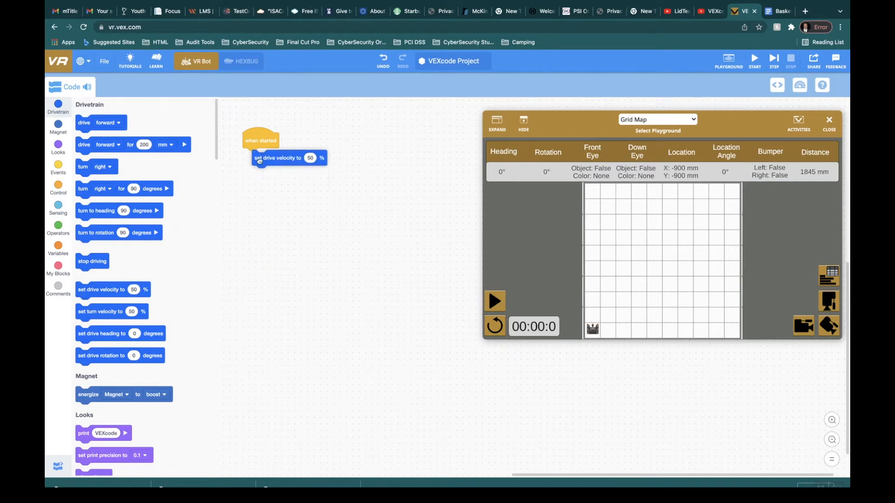
{"action": "left_click", "coordinate": [310, 157]}
{"action": "type", "text": "100"}
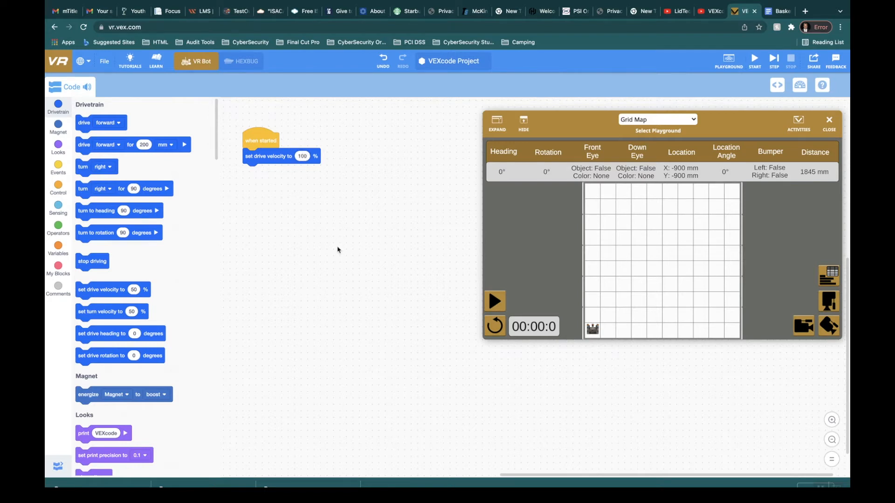
{"action": "mouse_move", "coordinate": [243, 227]}
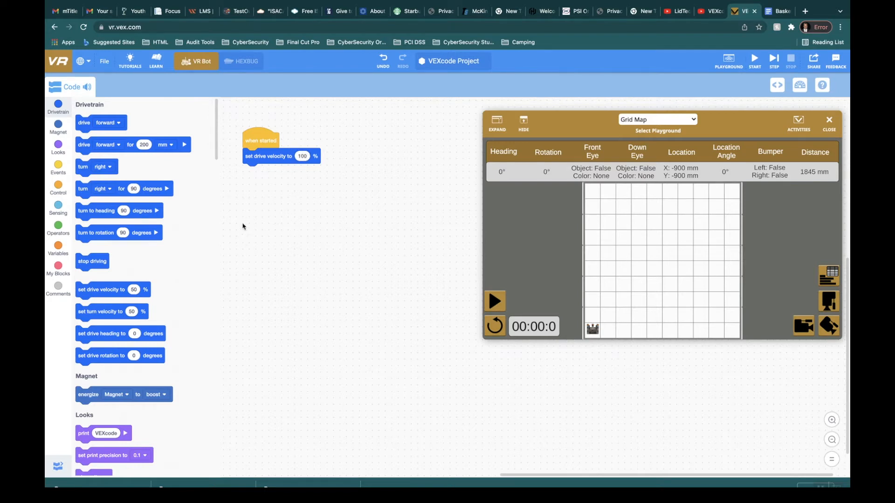
{"action": "mouse_move", "coordinate": [87, 188]}
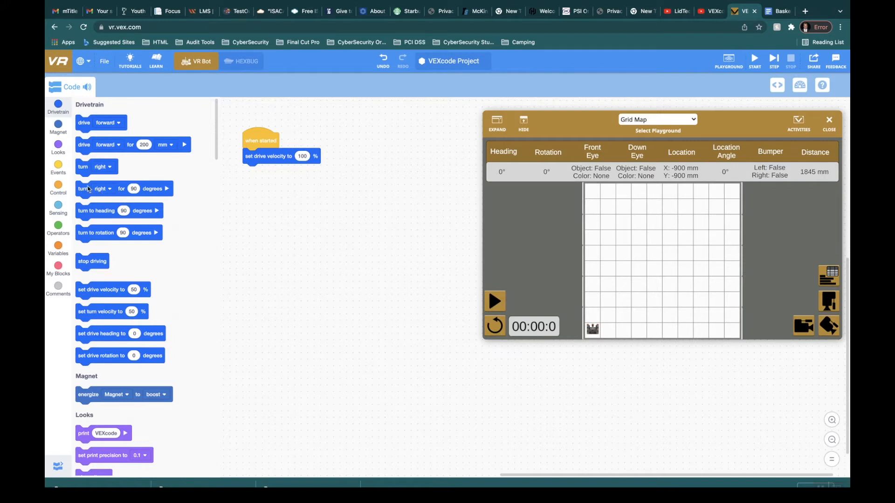
{"action": "mouse_move", "coordinate": [59, 206]}
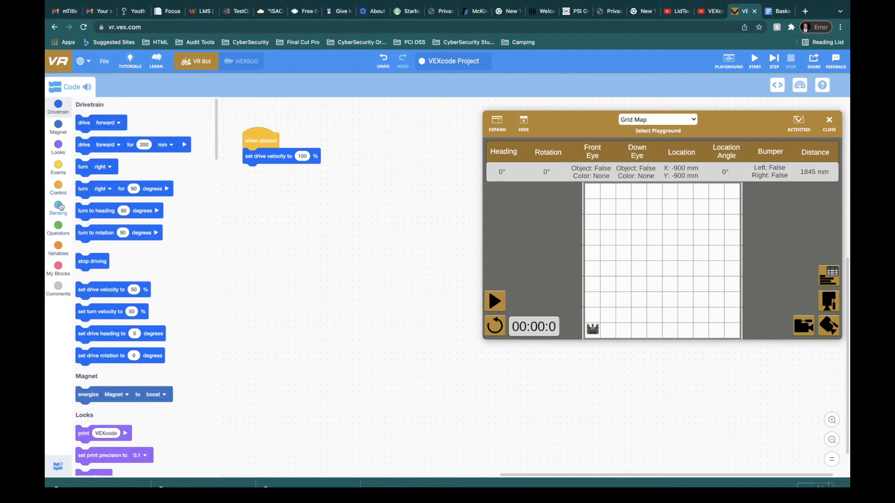
{"action": "left_click", "coordinate": [58, 188]}
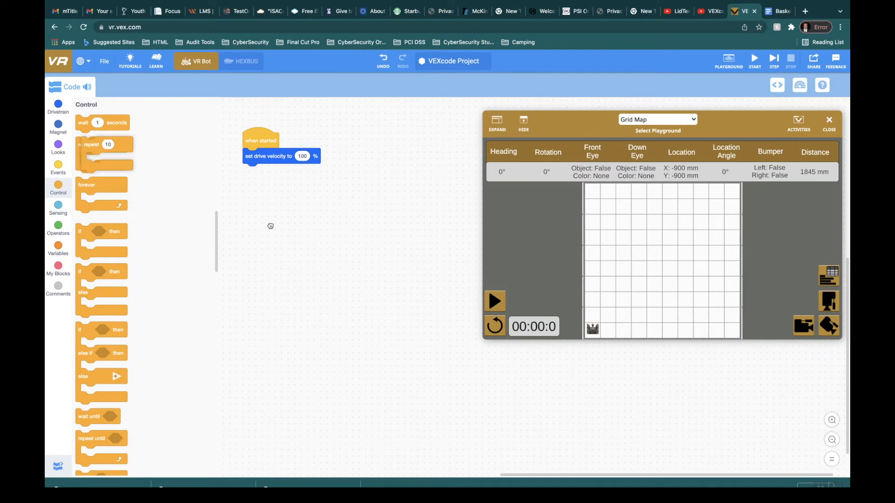
{"action": "left_click_drag", "start_coordinate": [104, 144], "coordinate": [307, 264]}
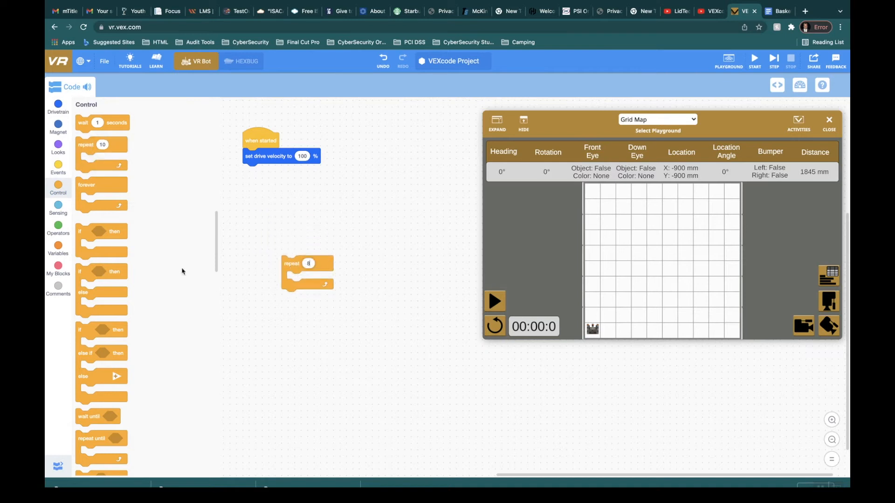
{"action": "left_click", "coordinate": [58, 106]}
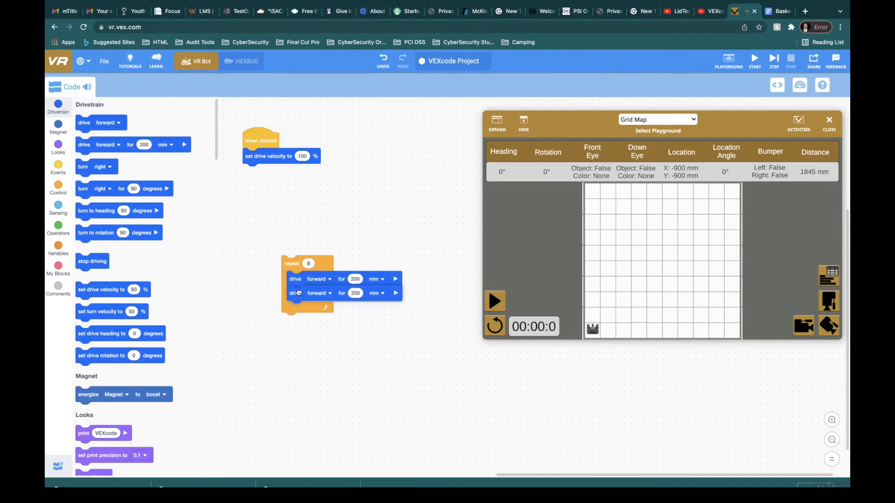
{"action": "left_click", "coordinate": [319, 294]}
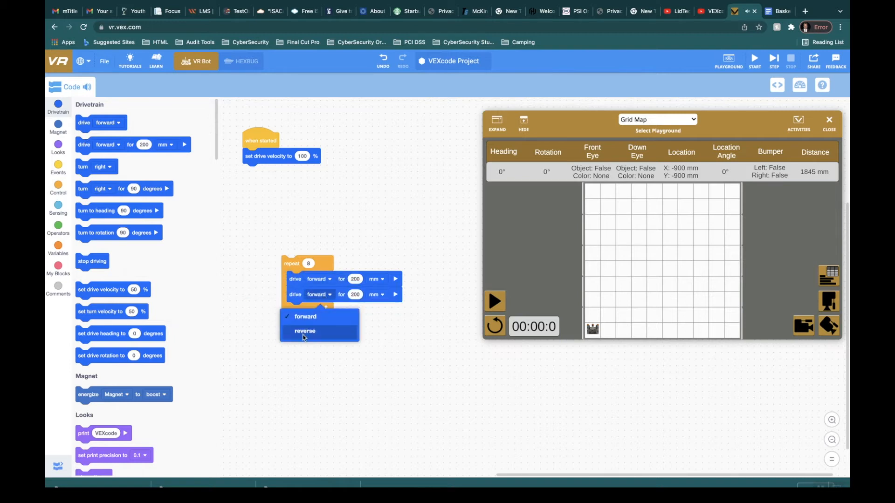
{"action": "left_click", "coordinate": [304, 331]}
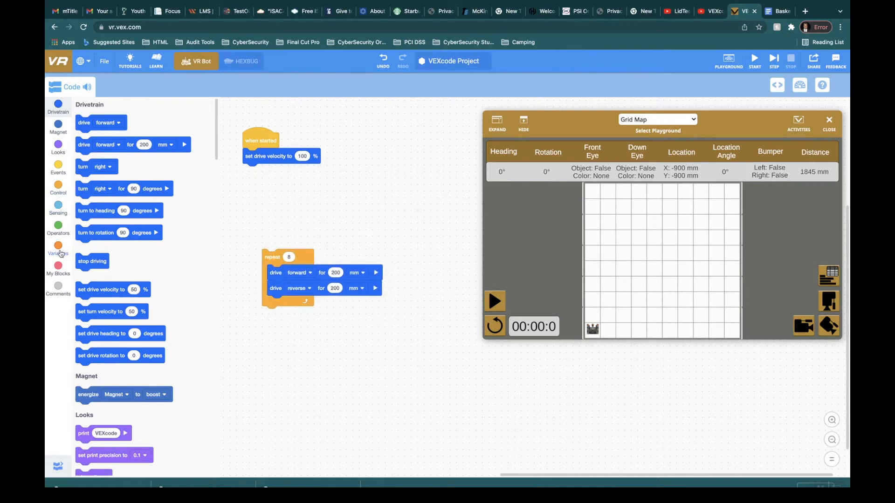
Create a new numeric variable named Block
{"action": "left_click", "coordinate": [58, 249]}
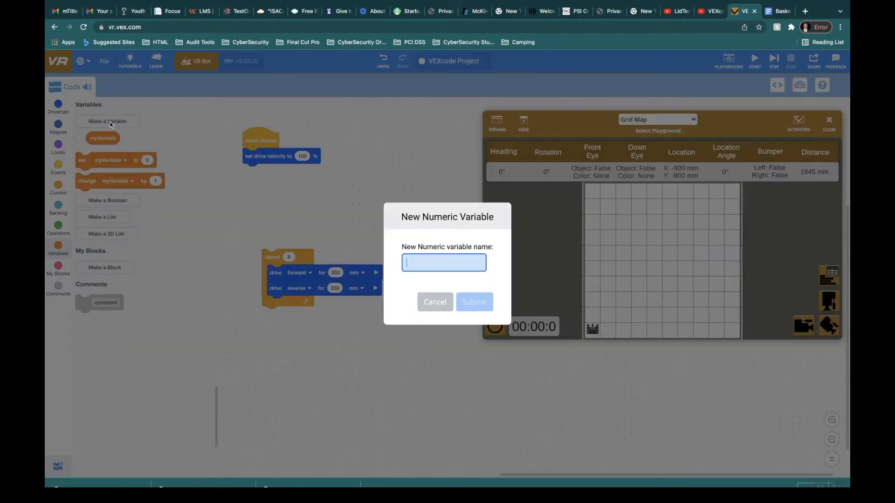
{"action": "mouse_move", "coordinate": [314, 234]}
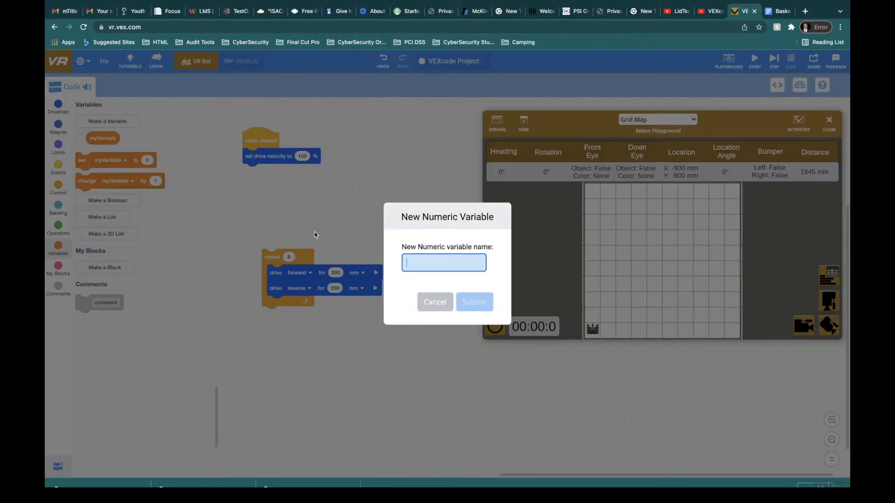
{"action": "type", "text": "Block"}
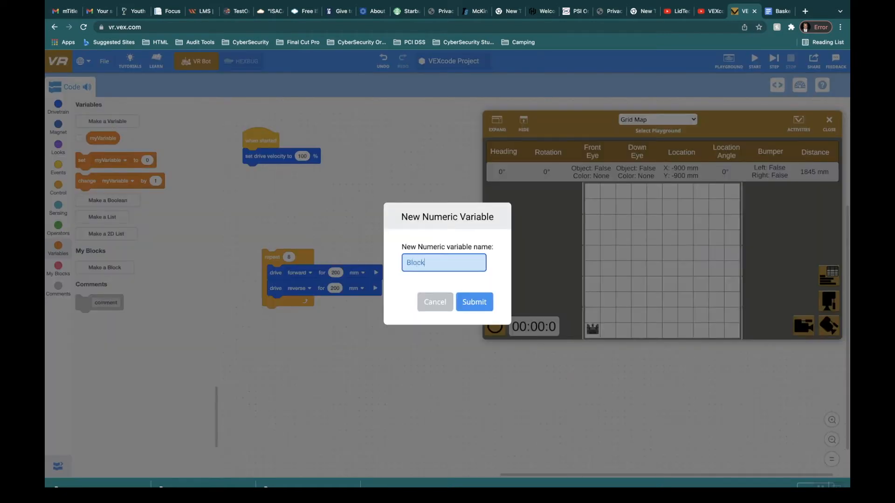
{"action": "left_click", "coordinate": [473, 302]}
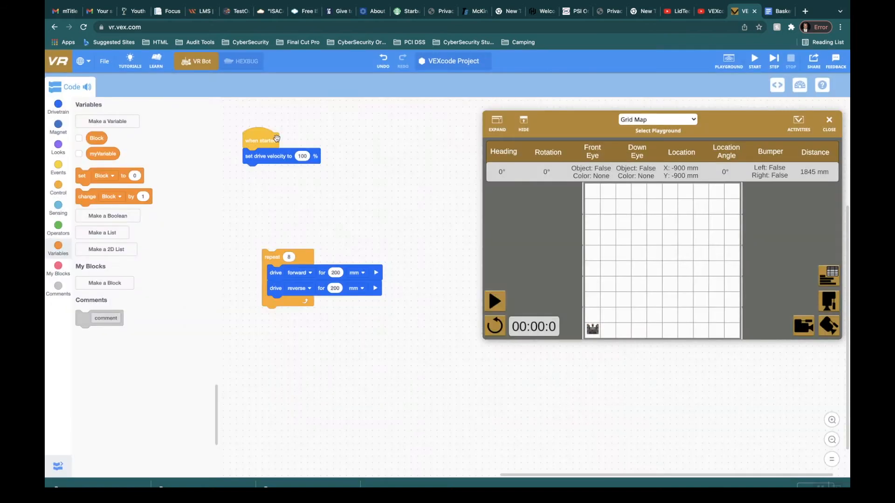
{"action": "mouse_move", "coordinate": [83, 178]}
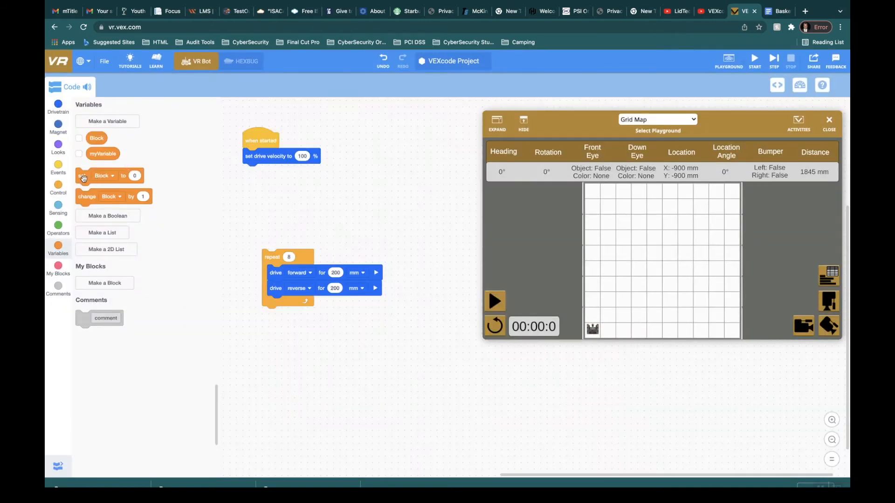
Add 'set Block to 1' after the velocity block and attach the repeat loop beneath it
{"action": "left_click_drag", "start_coordinate": [108, 175], "coordinate": [280, 172]}
{"action": "type", "text": "1"}
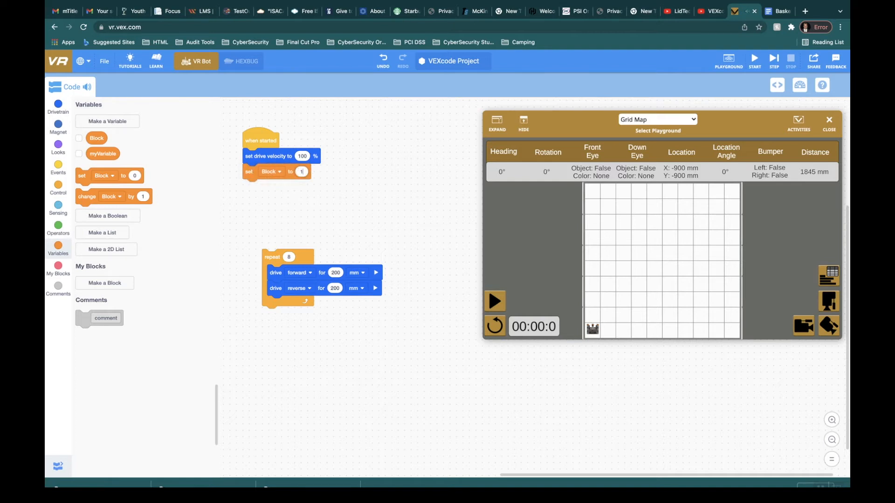
{"action": "left_click_drag", "start_coordinate": [288, 256], "coordinate": [275, 227]}
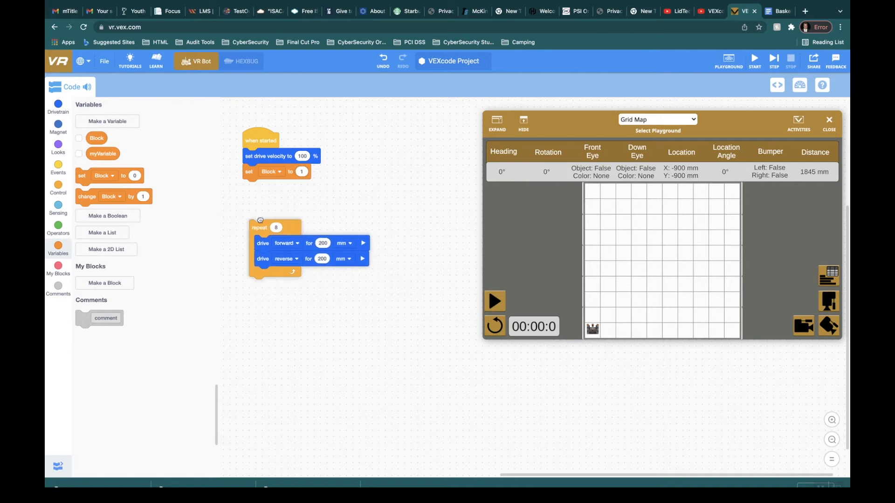
{"action": "left_click_drag", "start_coordinate": [259, 227], "coordinate": [251, 184]}
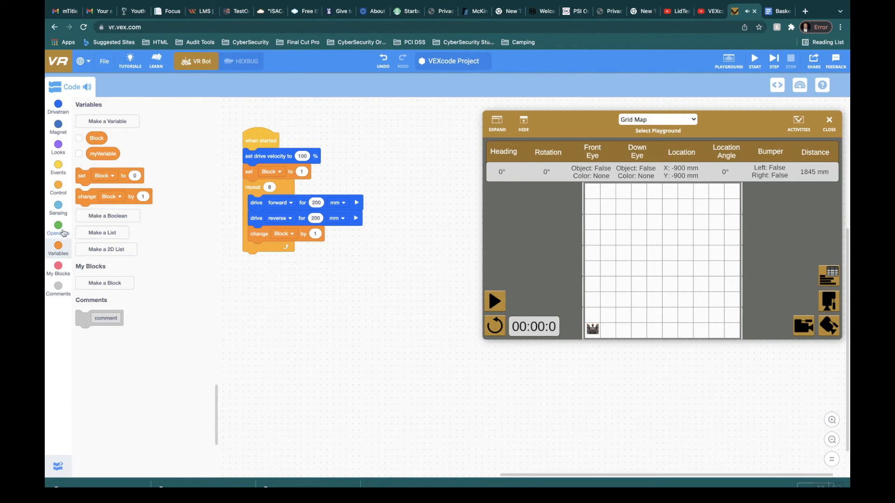
{"action": "left_click", "coordinate": [57, 226]}
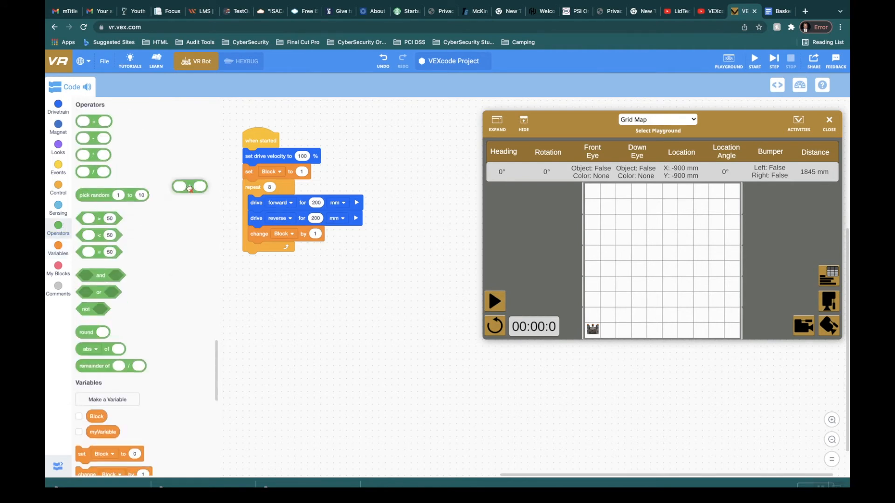
Replace both drive distances with Block × 200 multiplication blocks
{"action": "left_click_drag", "start_coordinate": [189, 186], "coordinate": [325, 203]}
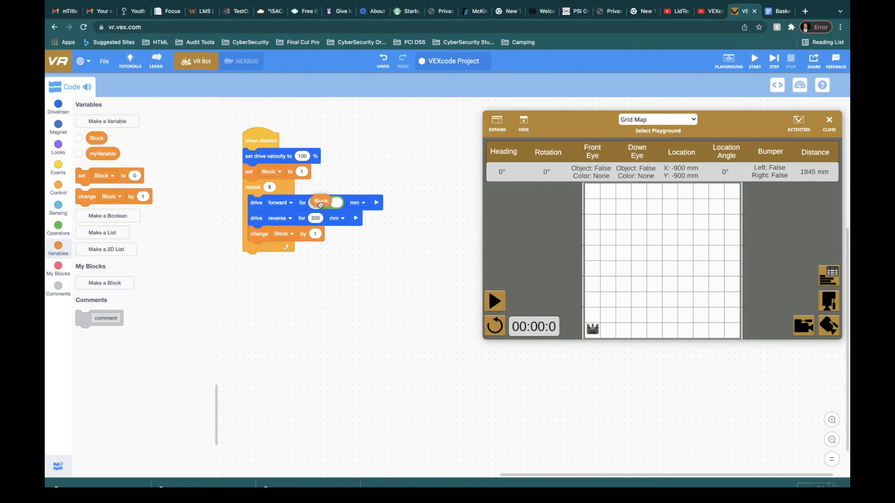
{"action": "left_click", "coordinate": [321, 204]}
{"action": "type", "text": "2"}
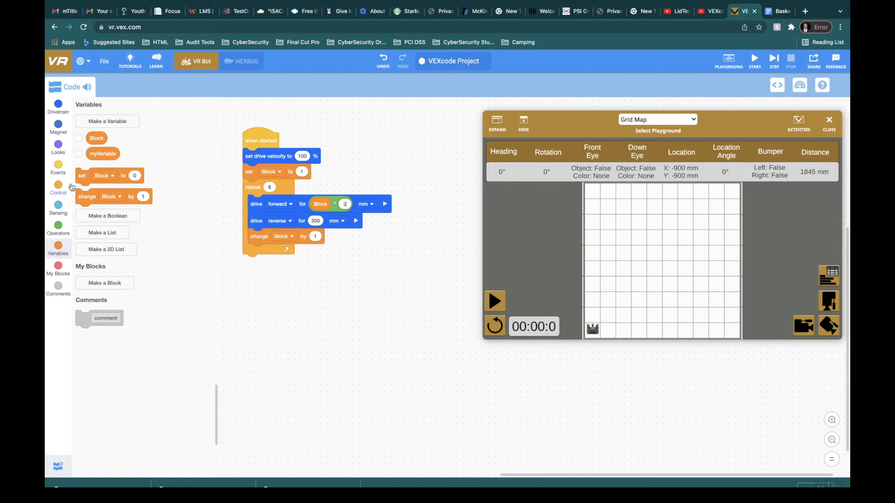
{"action": "mouse_move", "coordinate": [57, 188]}
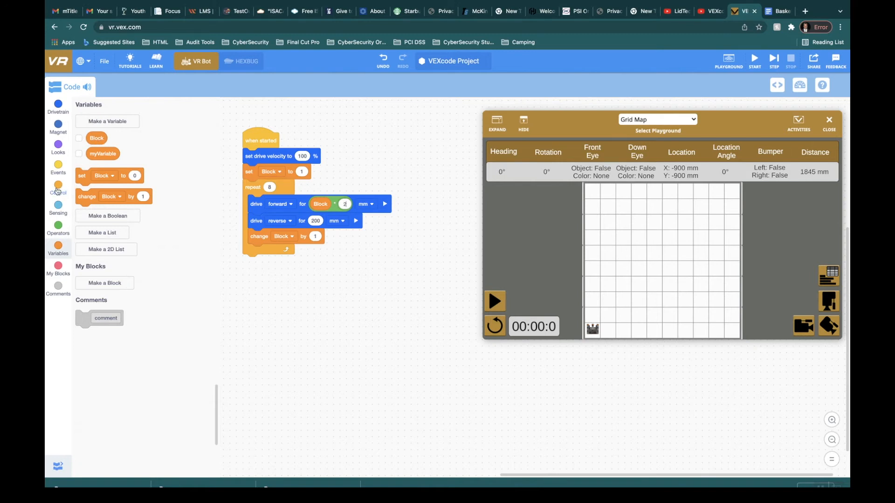
{"action": "left_click", "coordinate": [58, 227]}
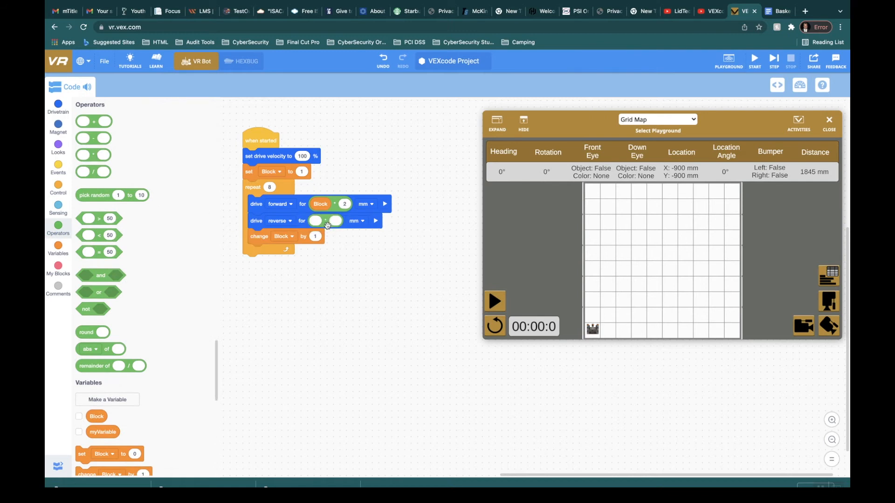
{"action": "left_click", "coordinate": [58, 246]}
{"action": "type", "text": "00"}
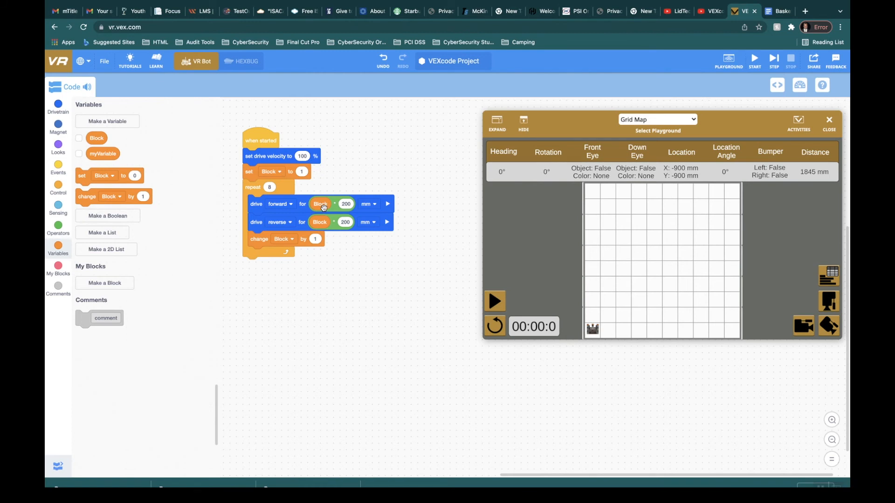
{"action": "mouse_move", "coordinate": [610, 304]}
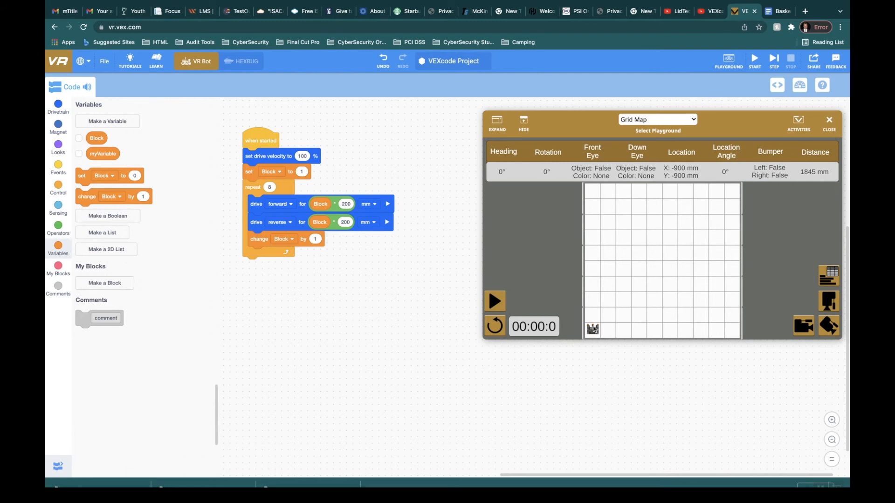
{"action": "mouse_move", "coordinate": [592, 313]}
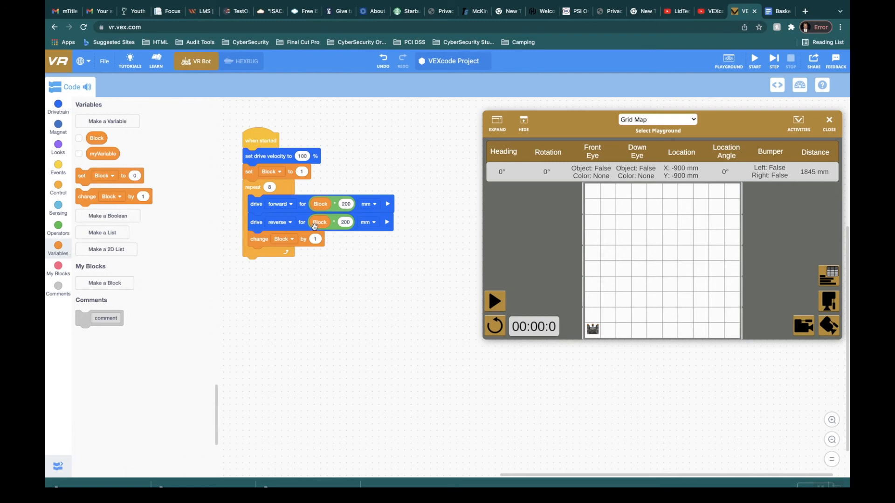
{"action": "mouse_move", "coordinate": [595, 297]}
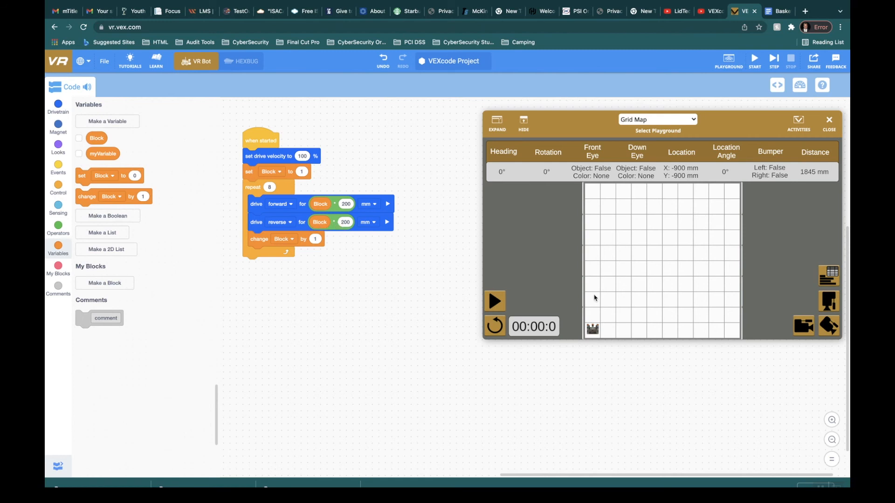
{"action": "mouse_move", "coordinate": [595, 339]}
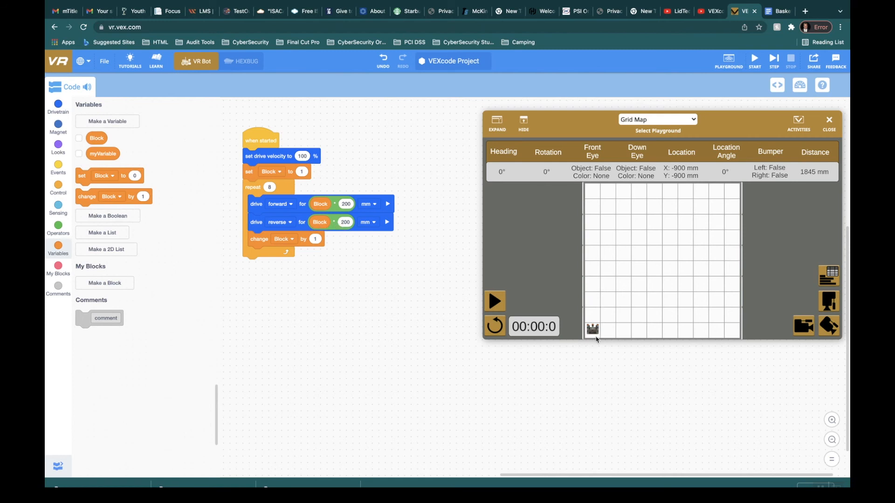
{"action": "mouse_move", "coordinate": [291, 239]}
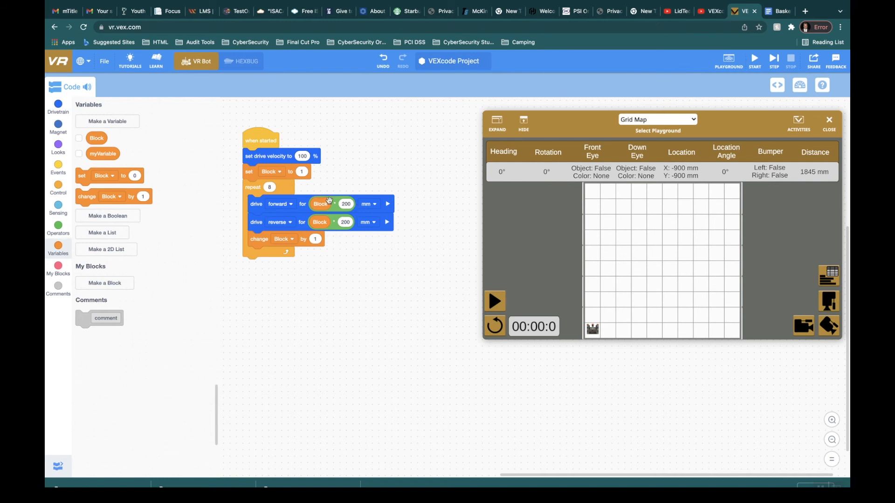
{"action": "mouse_move", "coordinate": [337, 220]}
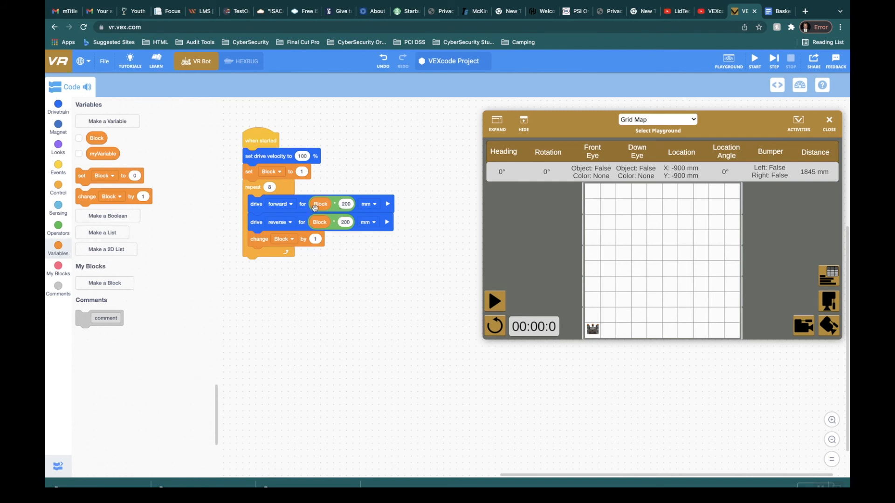
{"action": "mouse_move", "coordinate": [445, 292]}
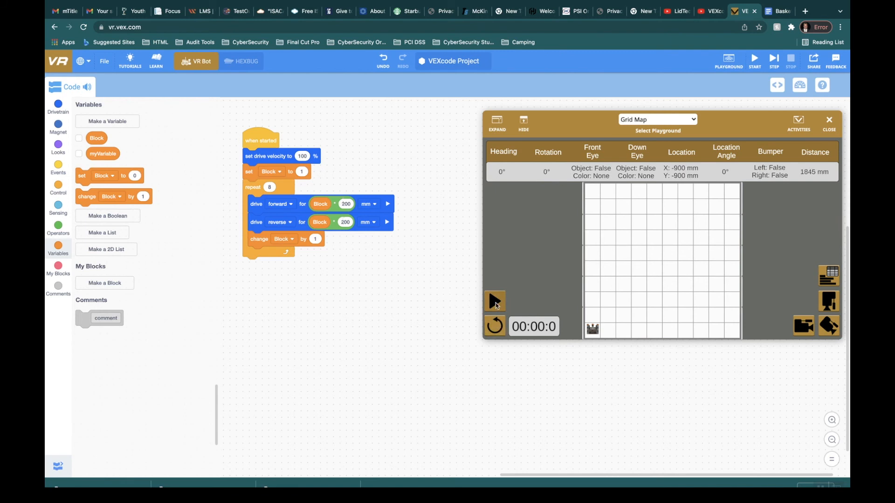
Start the program so the robot drives forward on the Grid Map
{"action": "left_click", "coordinate": [494, 301]}
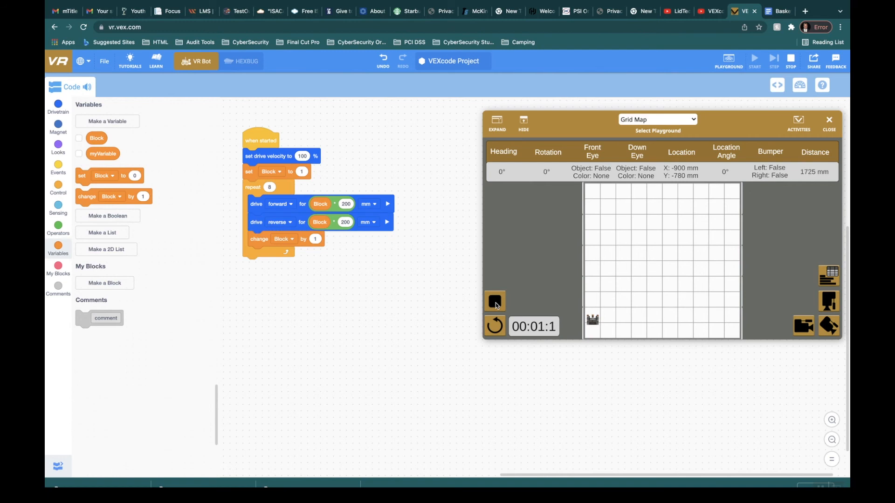